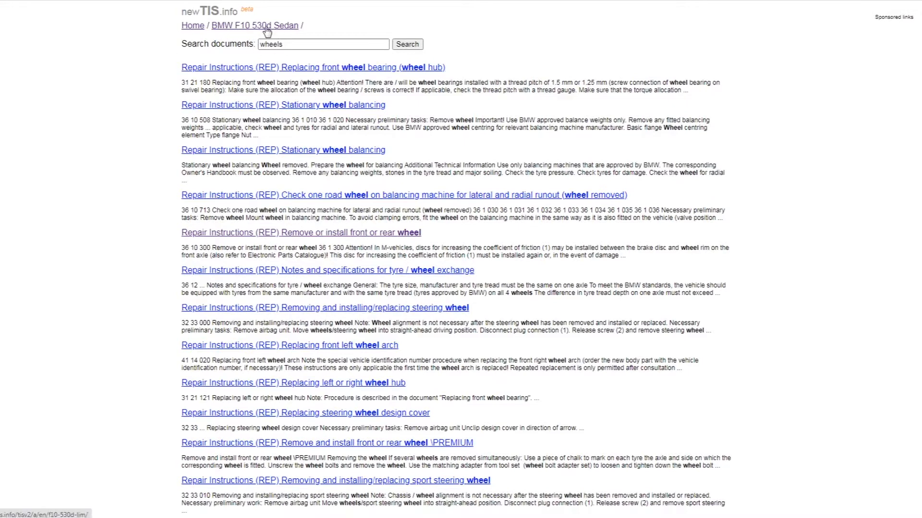
mouse_move(160, 336)
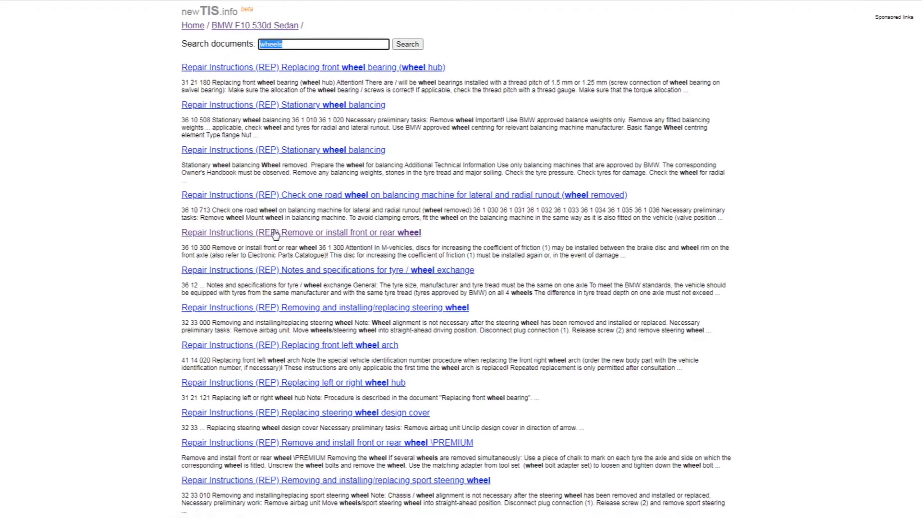
mouse_move(370, 241)
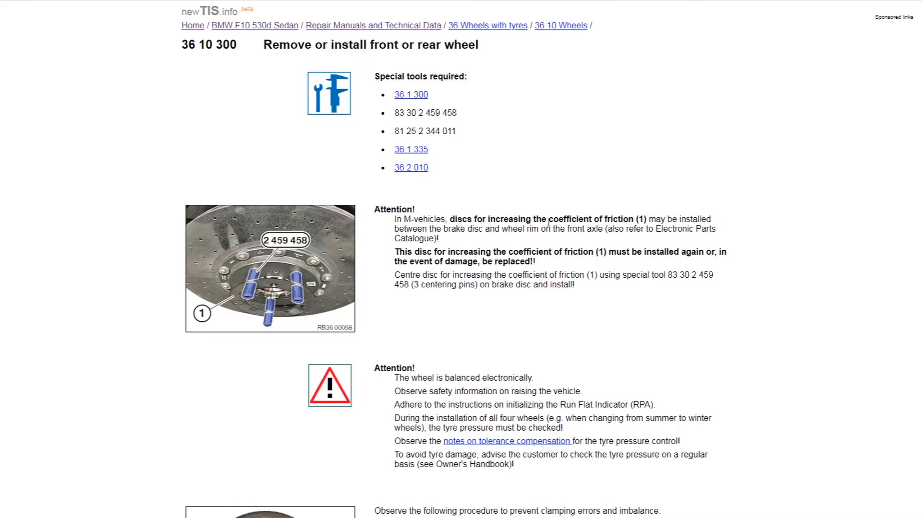
scroll("down", 3)
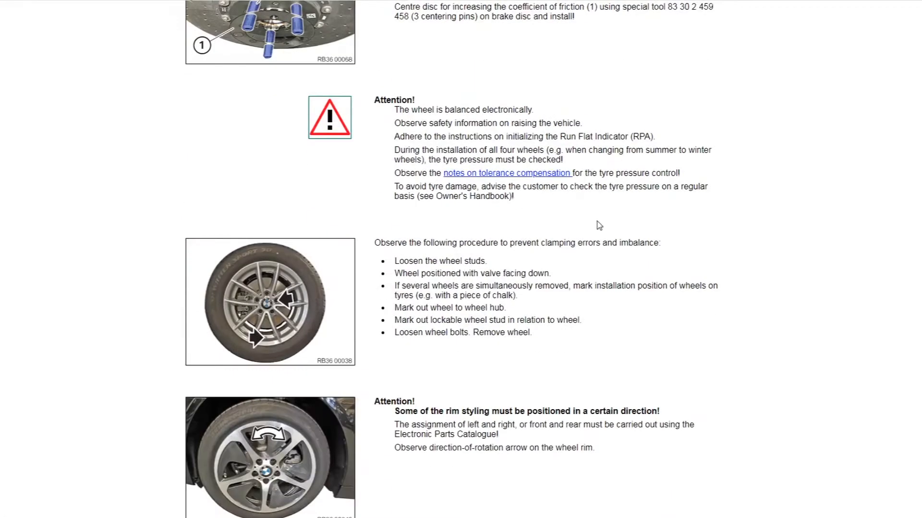
scroll("down", 3)
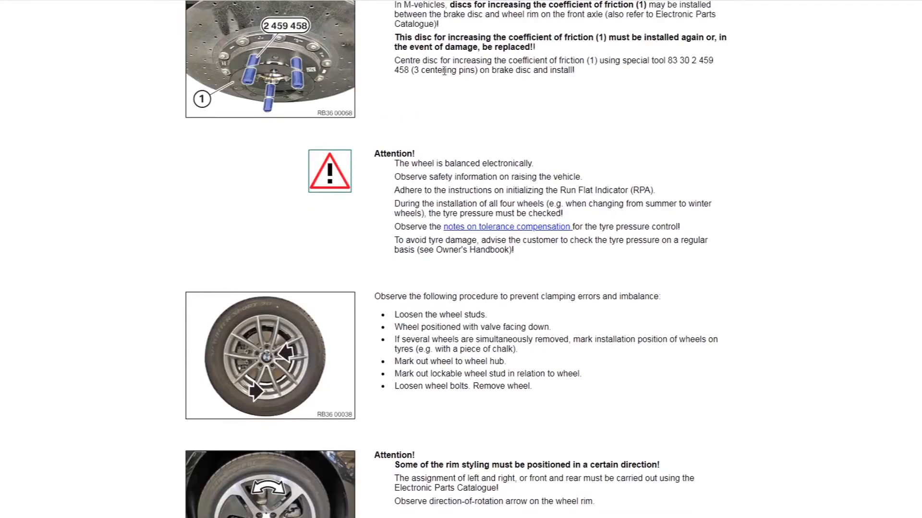
scroll("down", 3)
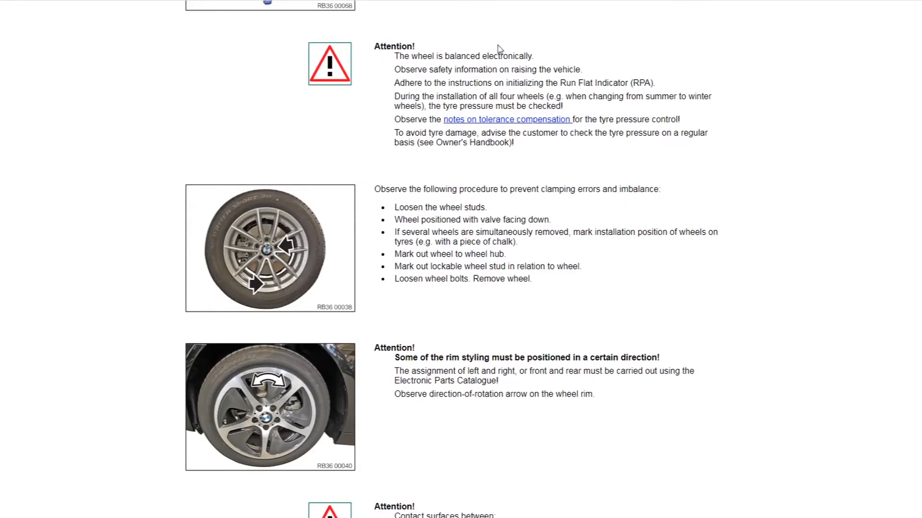
mouse_move(289, 243)
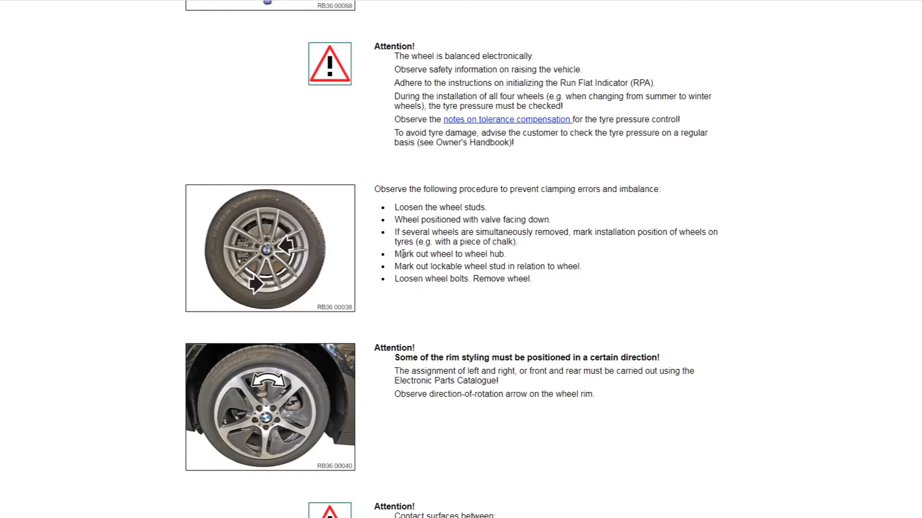
Step: Highlight 'Mark out wheel to wheel hub', then 'Mark out lockable wheel stud in relation to wheel'
left_click_drag(393, 254, 463, 254)
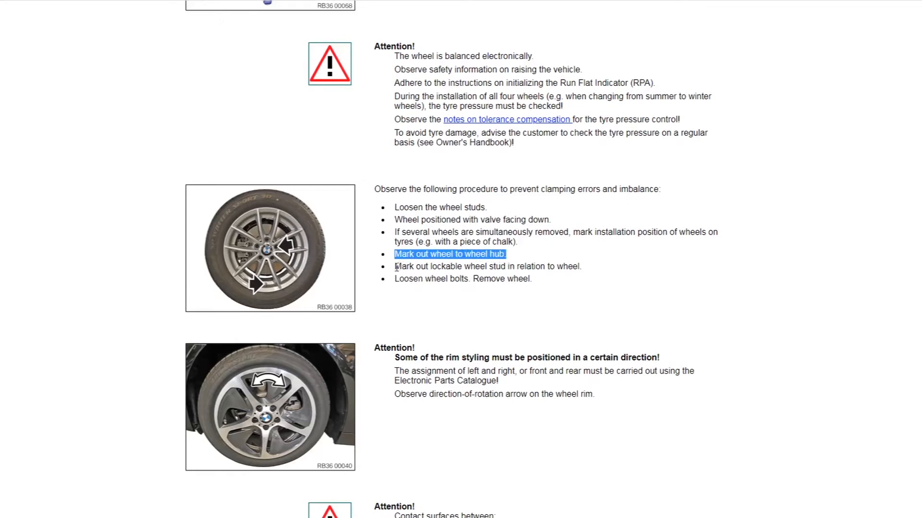
left_click(411, 266)
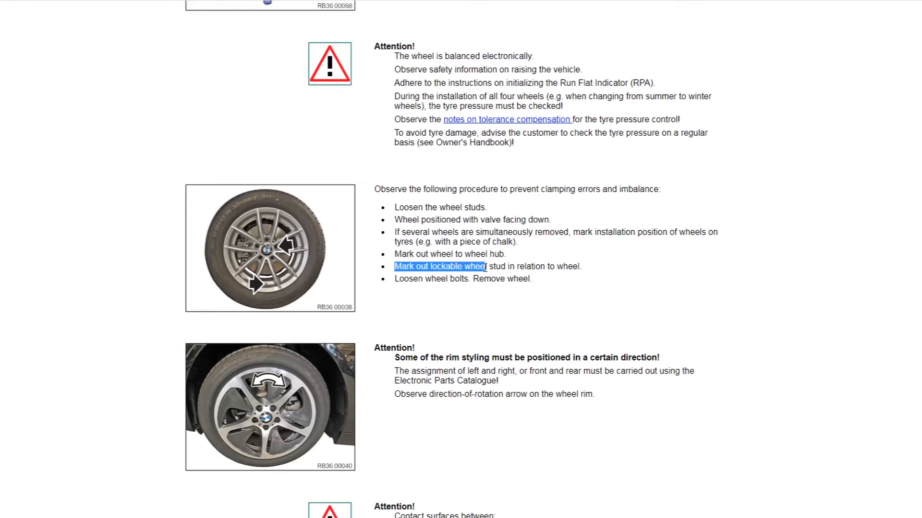
left_click_drag(485, 266, 550, 266)
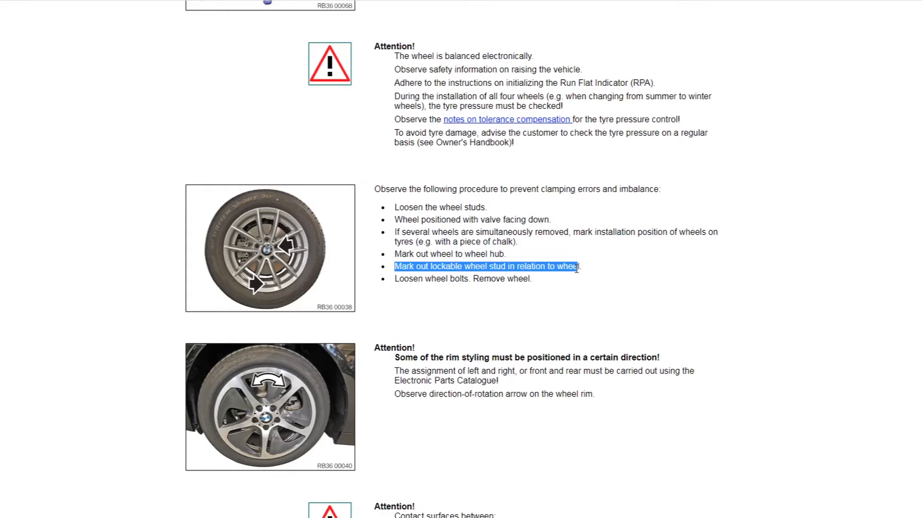
mouse_move(576, 285)
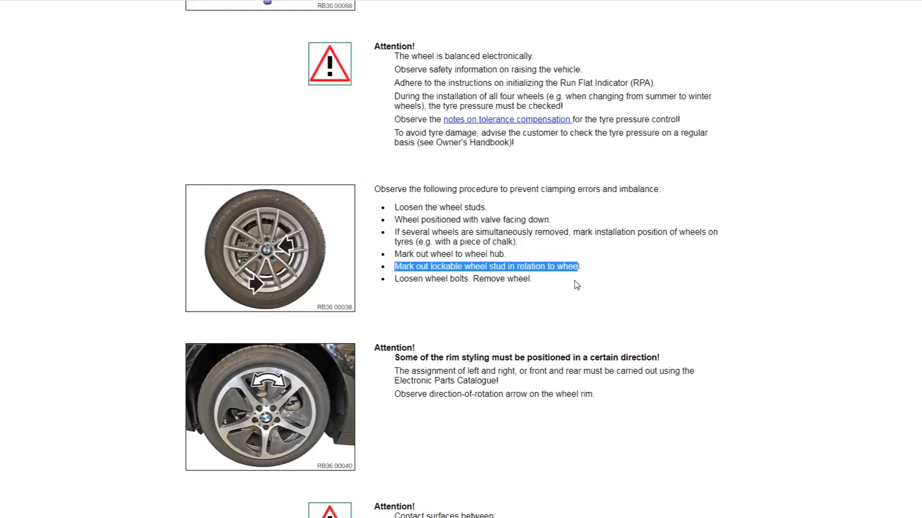
scroll("down", 3)
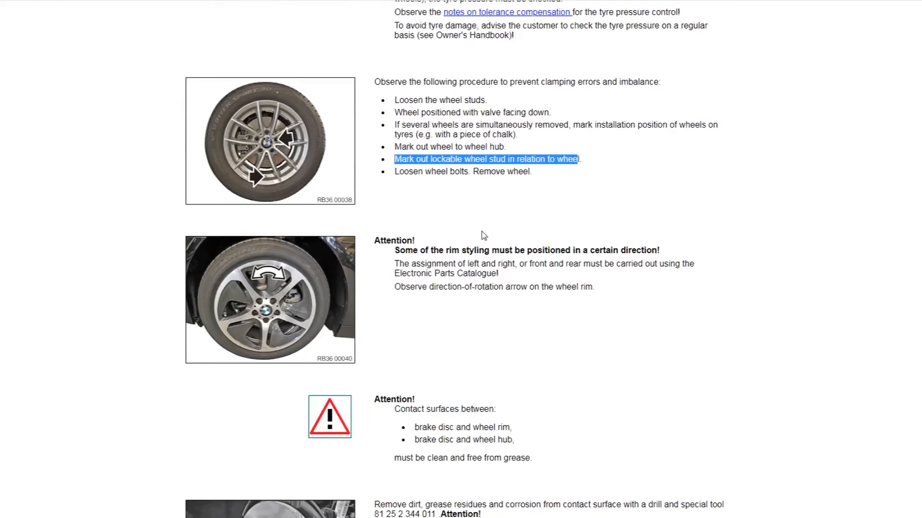
scroll("down", 3)
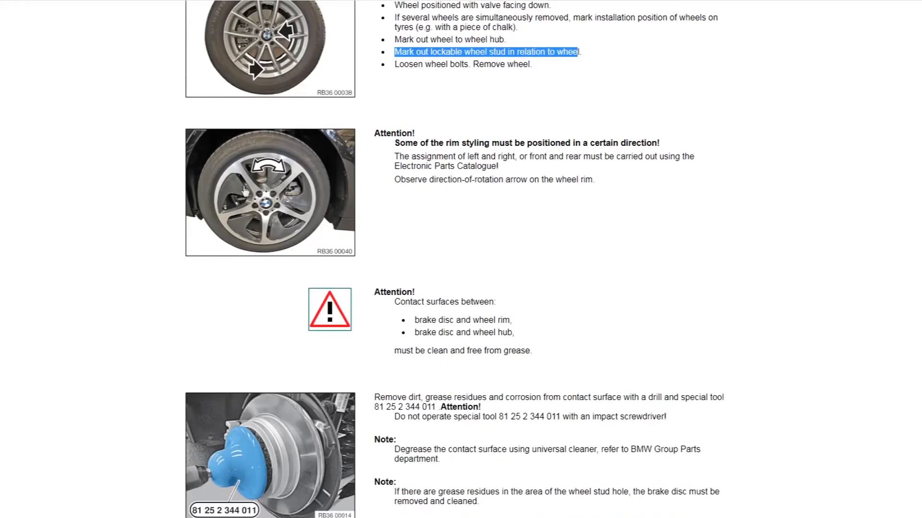
mouse_move(323, 197)
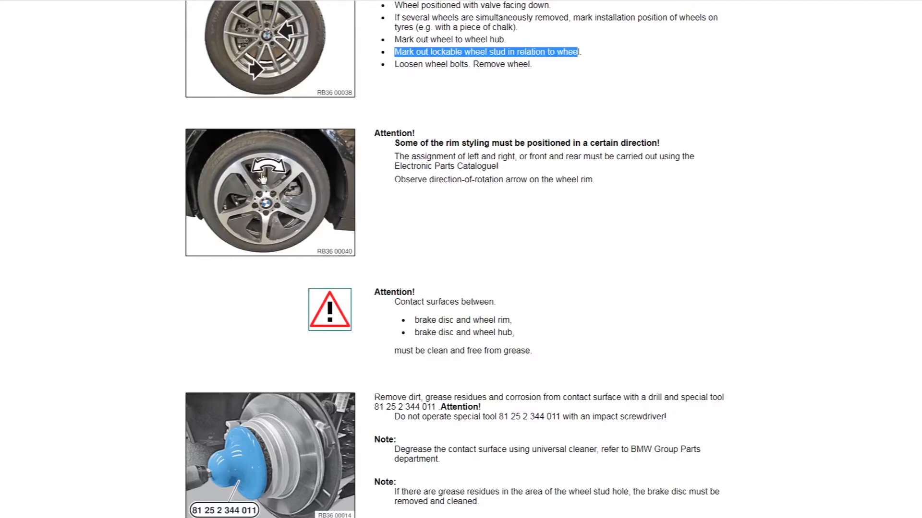
mouse_move(310, 206)
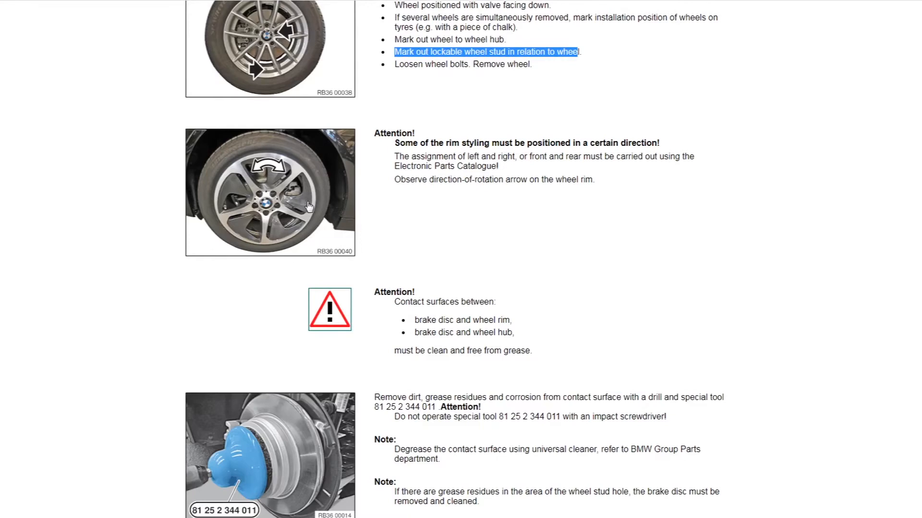
mouse_move(296, 191)
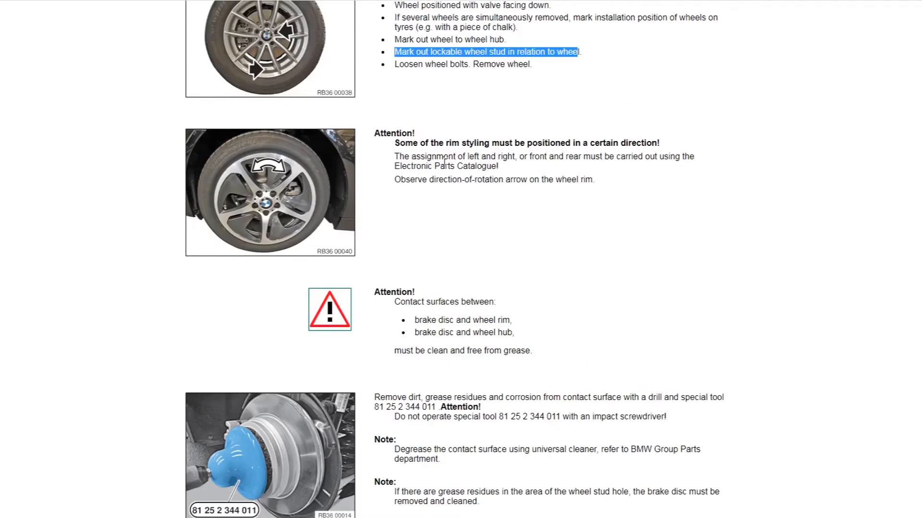
mouse_move(428, 270)
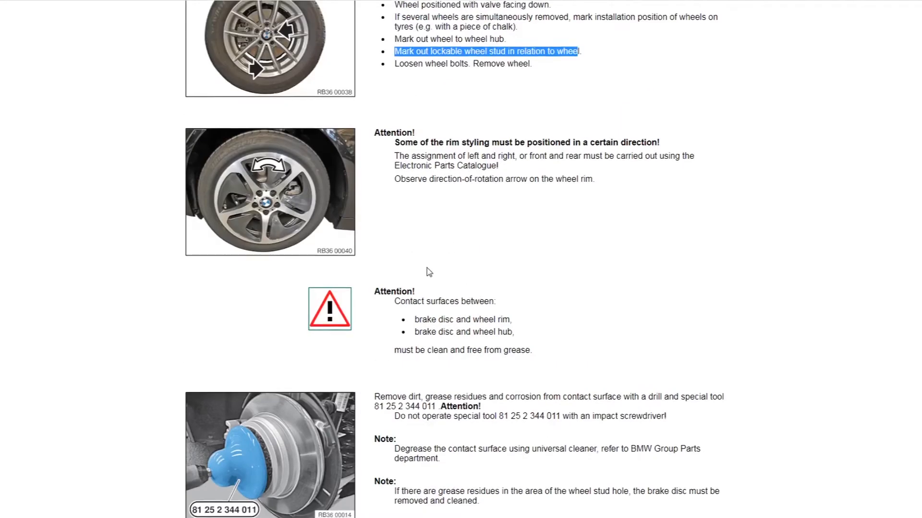
Step: Scroll through the wheel centring, hub grease and brake disc bolt steps to the lockable bolt adapter note and bolt-cleaning warning
scroll("down", 3)
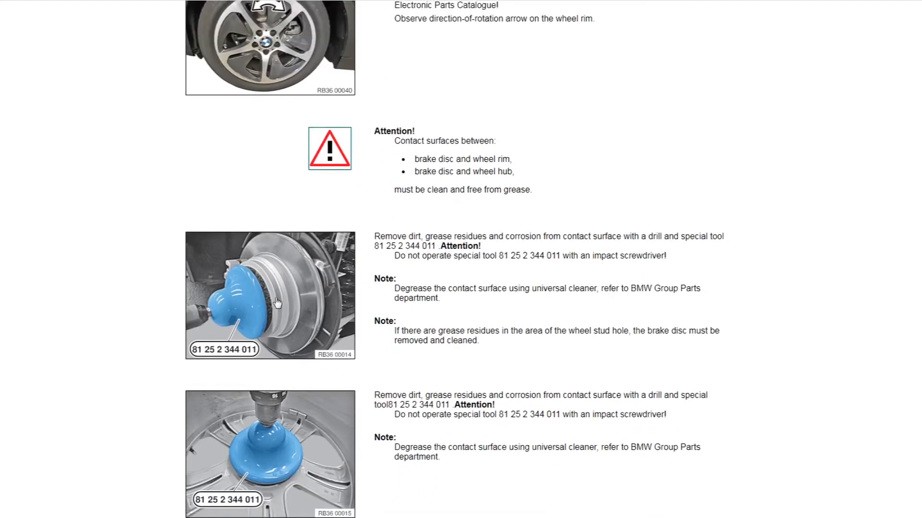
scroll("down", 3)
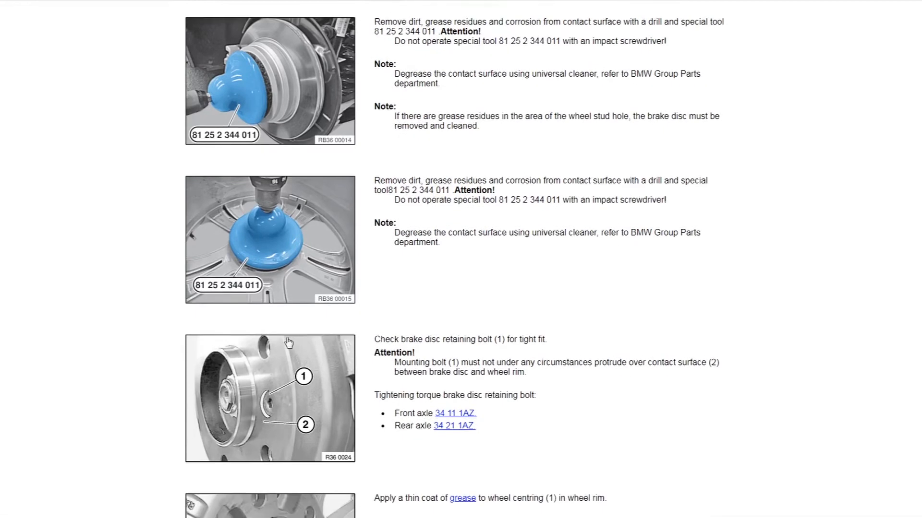
scroll("down", 3)
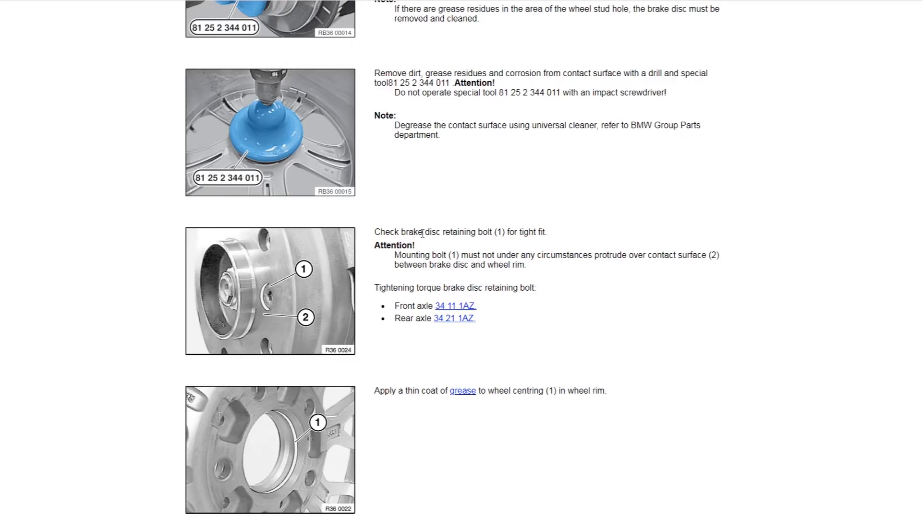
mouse_move(316, 272)
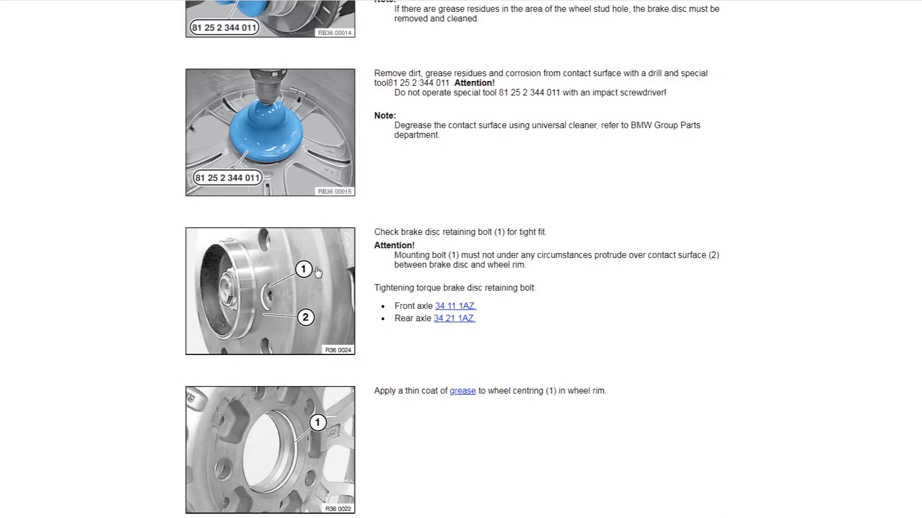
scroll("down", 3)
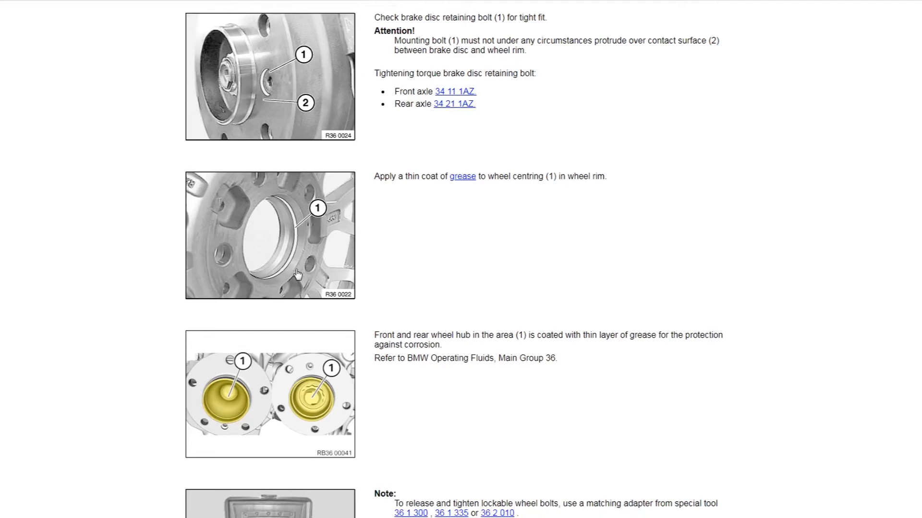
mouse_move(422, 168)
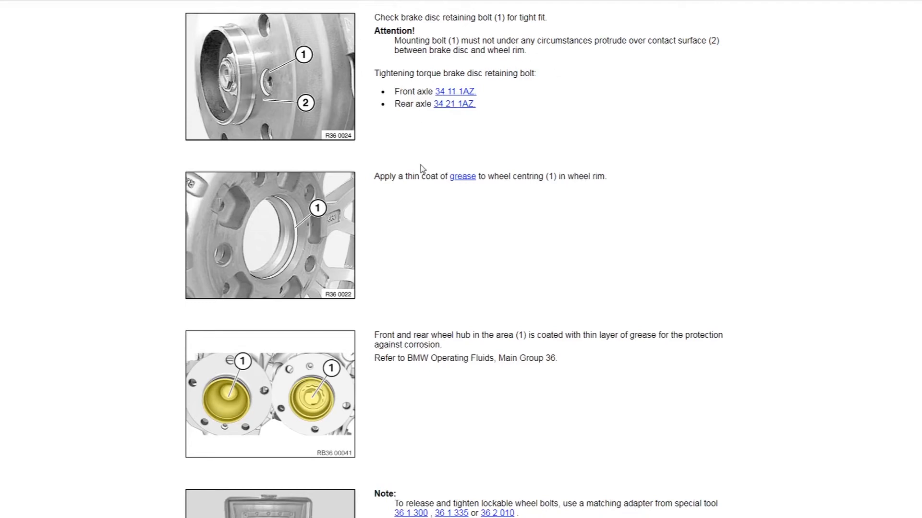
scroll("down", 3)
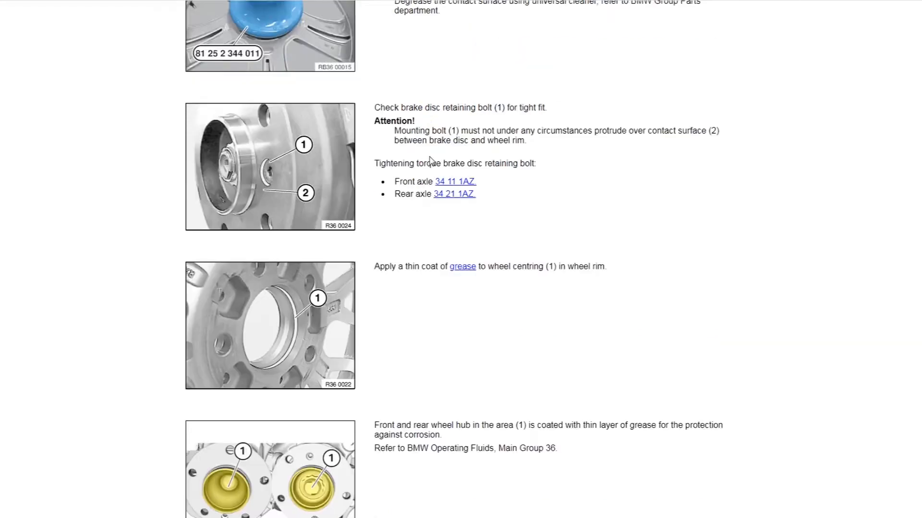
scroll("down", 3)
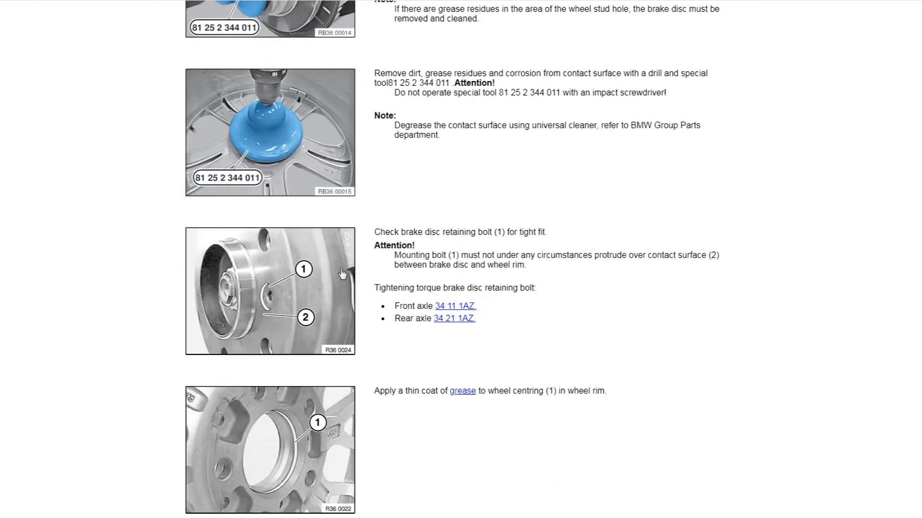
scroll("down", 3)
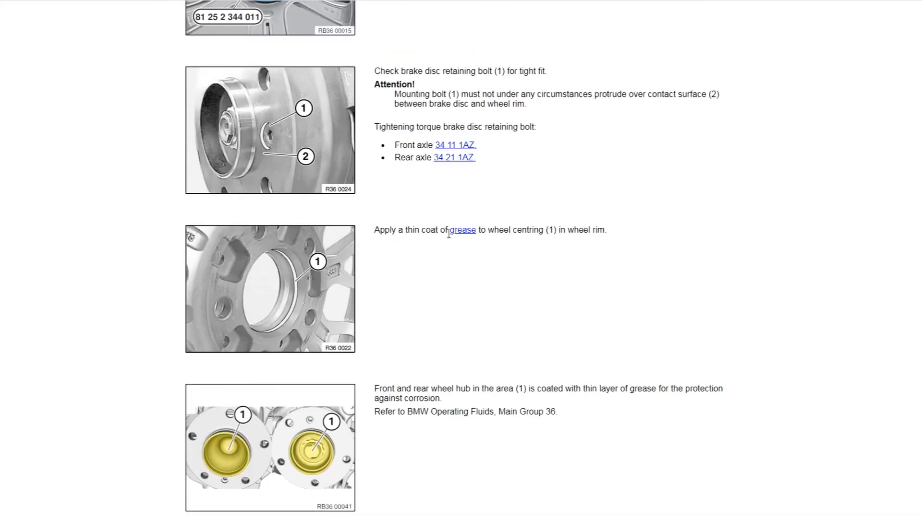
mouse_move(462, 249)
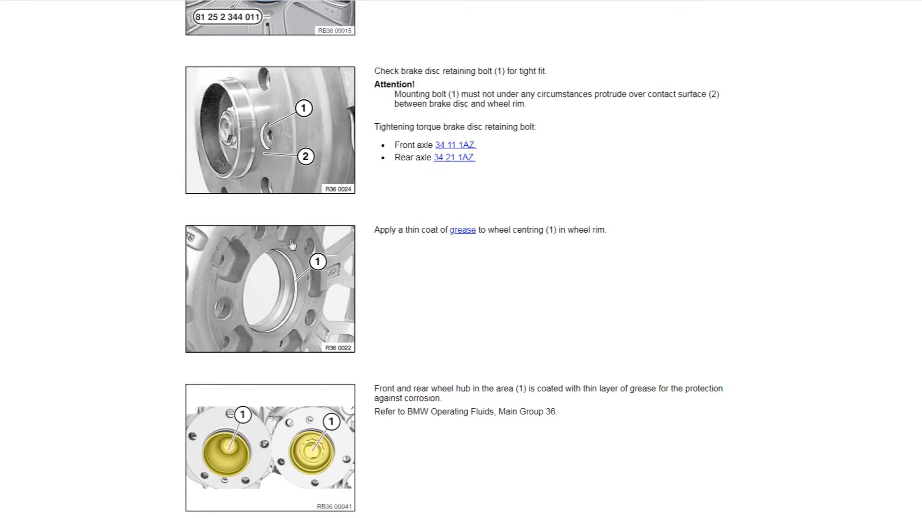
scroll("down", 3)
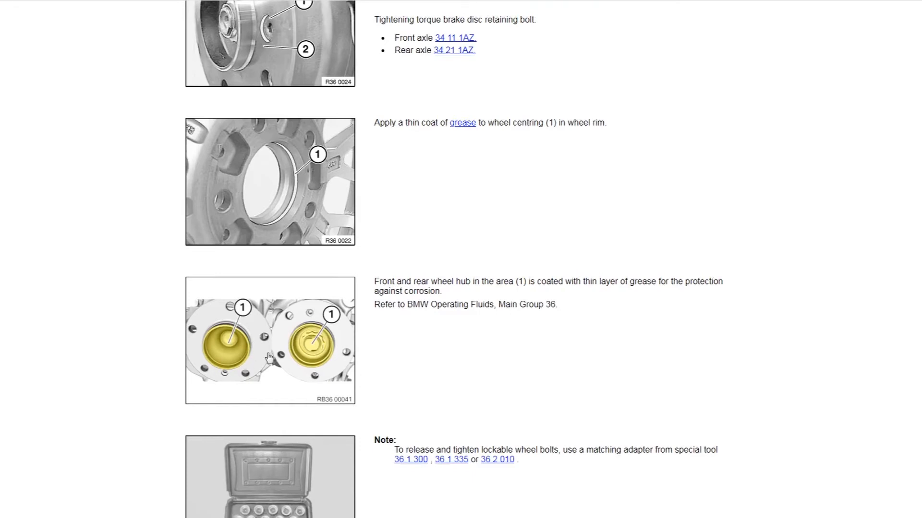
scroll("down", 3)
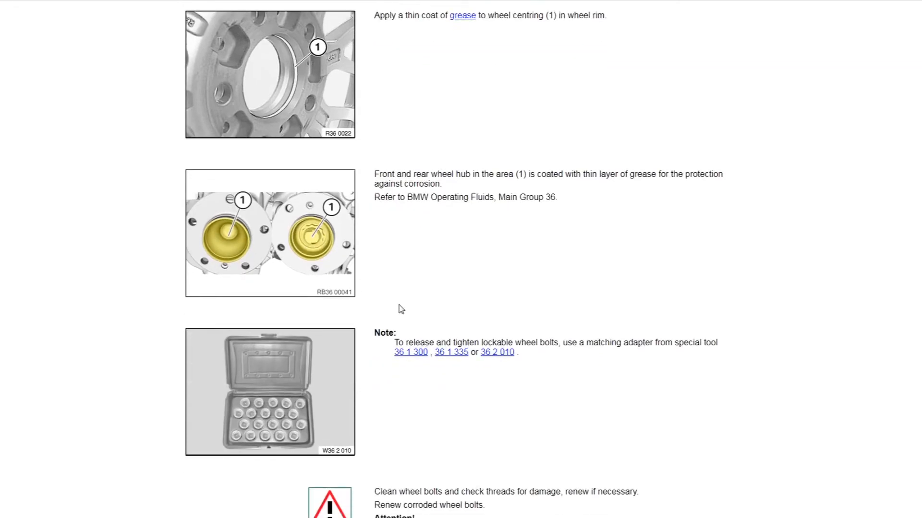
mouse_move(404, 231)
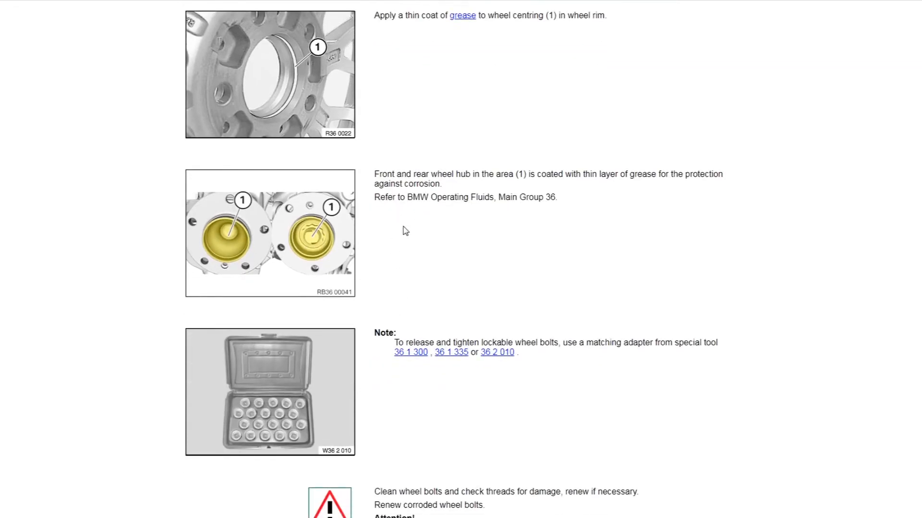
scroll("down", 3)
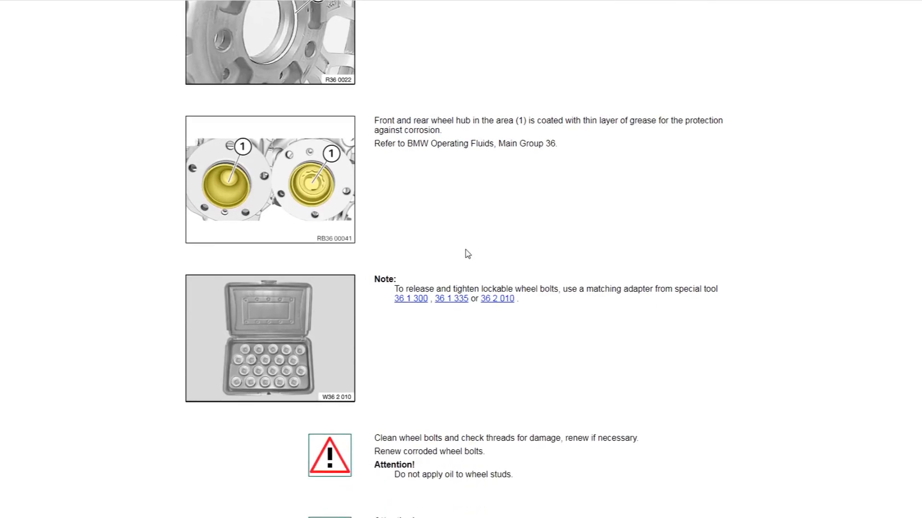
scroll("down", 3)
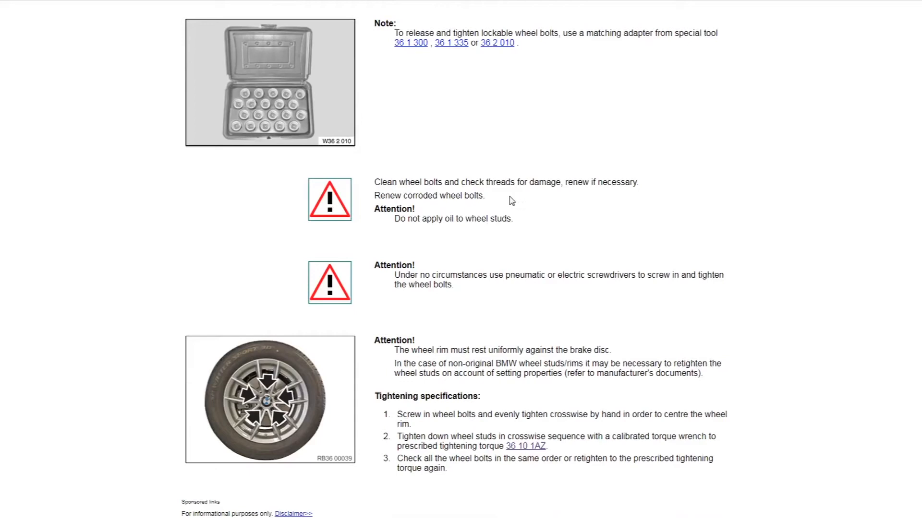
mouse_move(580, 179)
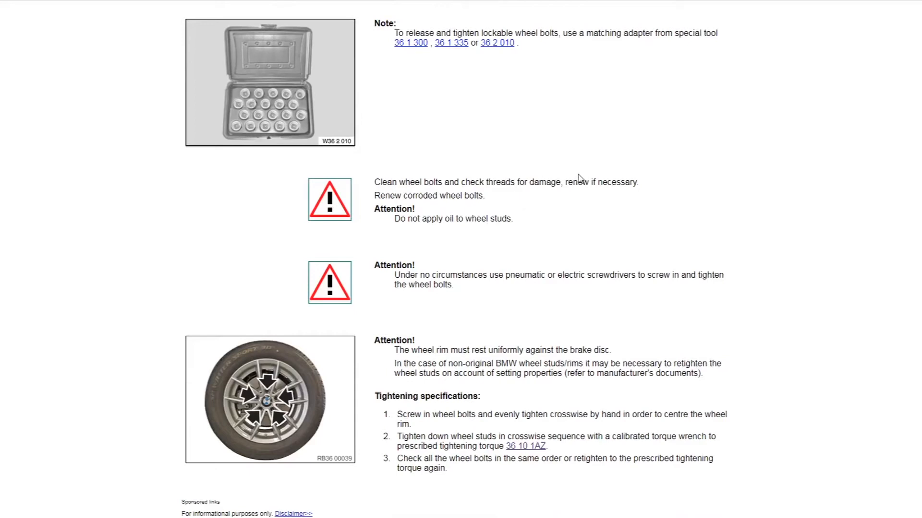
mouse_move(428, 237)
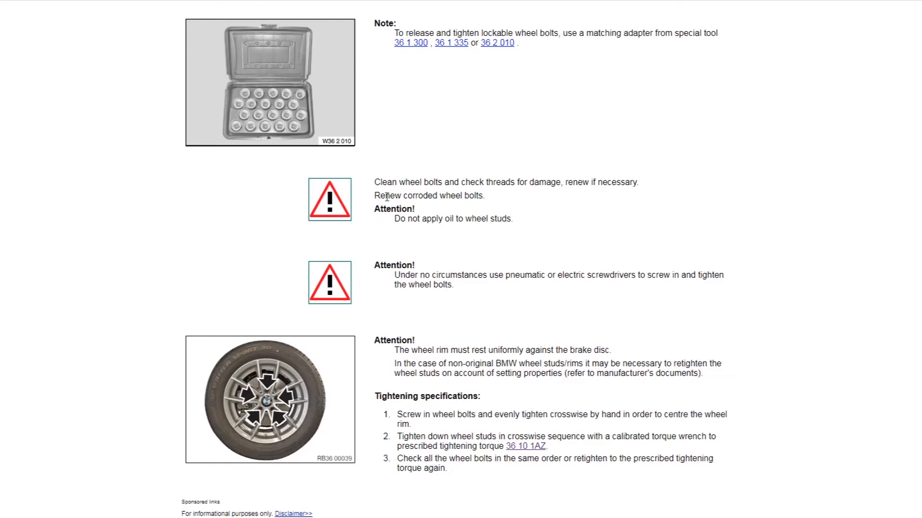
left_click_drag(395, 219, 512, 220)
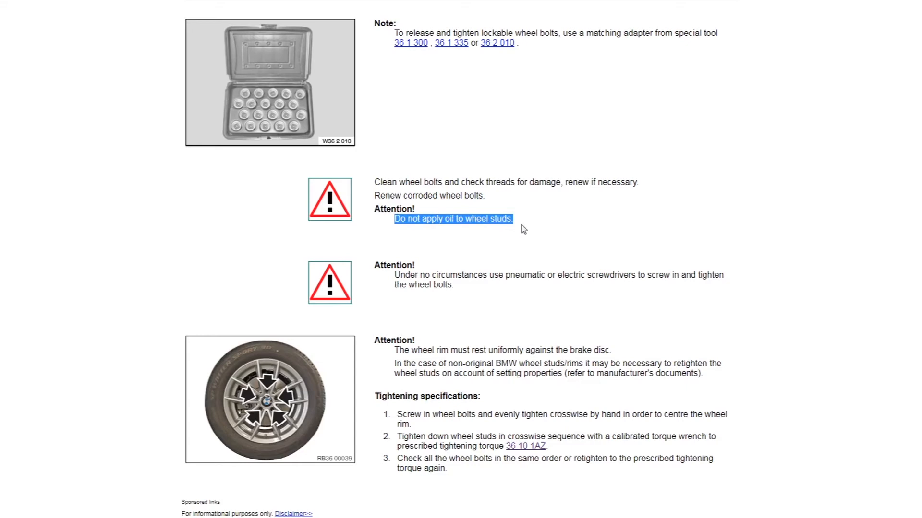
mouse_move(513, 230)
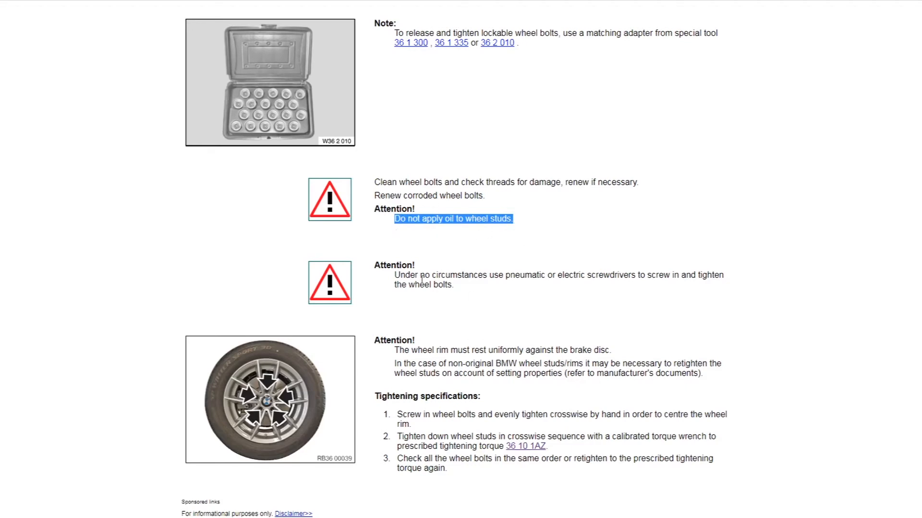
mouse_move(482, 241)
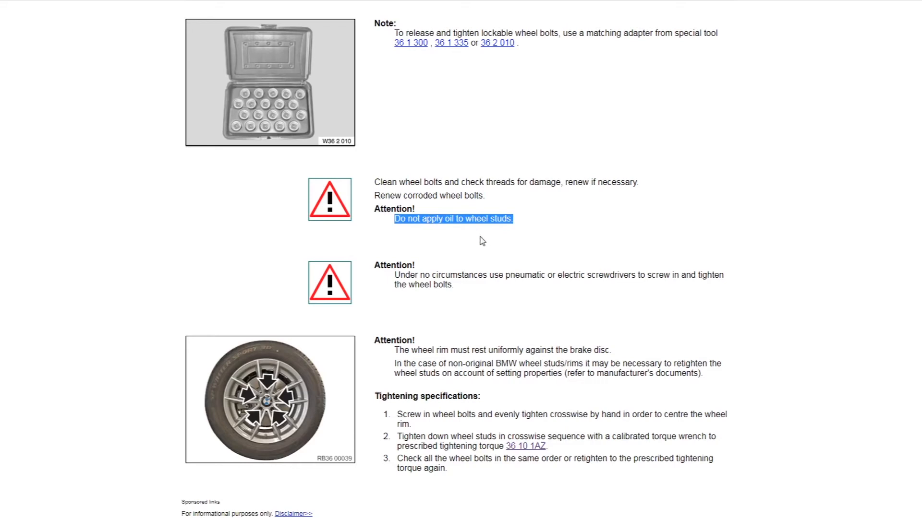
mouse_move(483, 240)
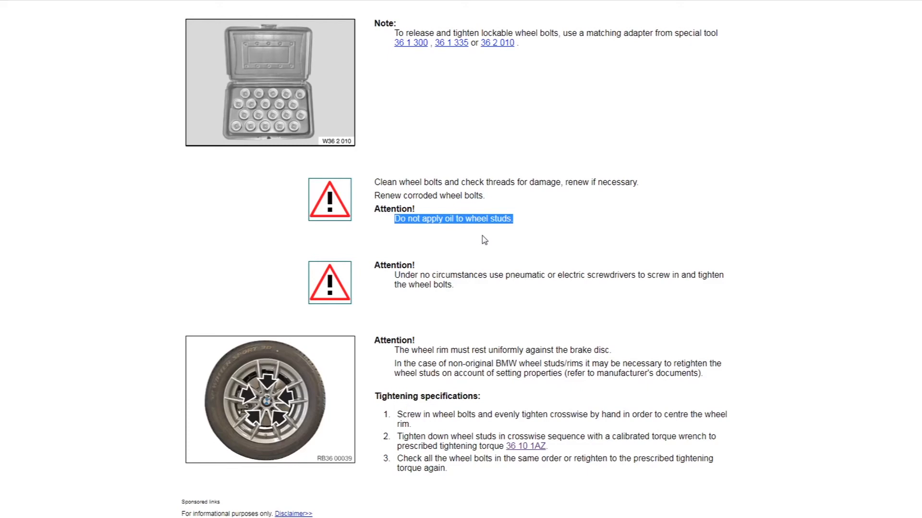
mouse_move(426, 330)
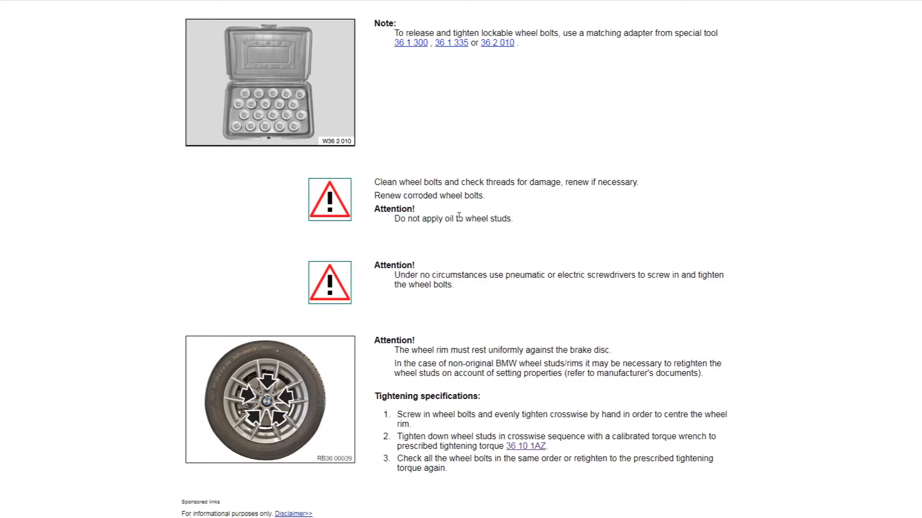
mouse_move(425, 257)
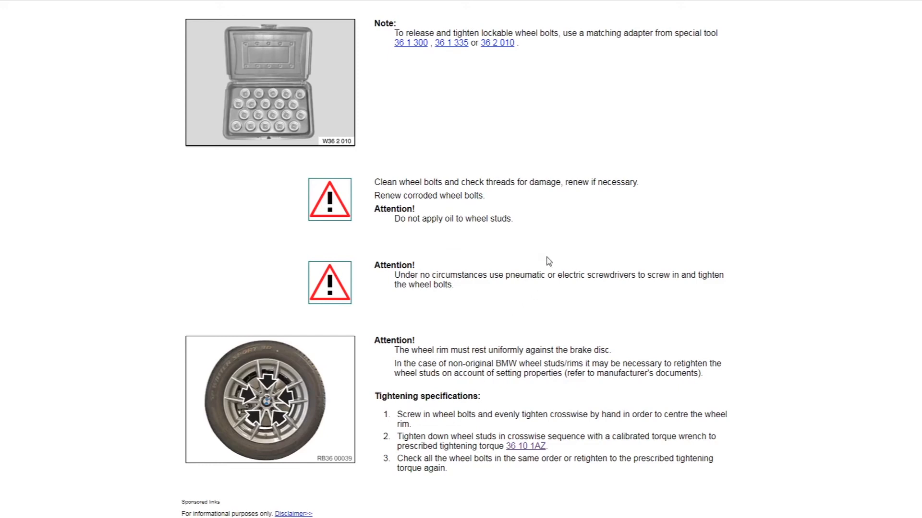
mouse_move(448, 217)
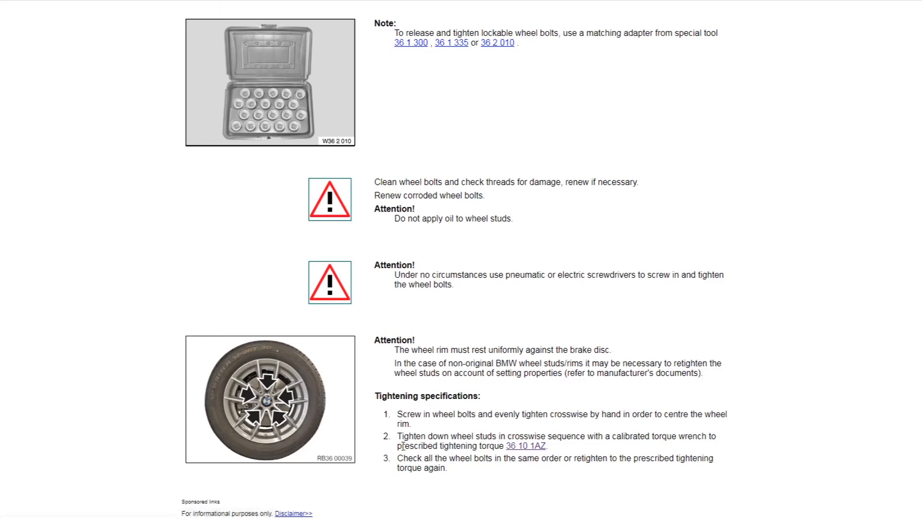
Step: Highlight 'prescribed tightening torque' and follow the 36 10 1AZ link to the Wheels tightening torques page
left_click_drag(400, 445, 502, 446)
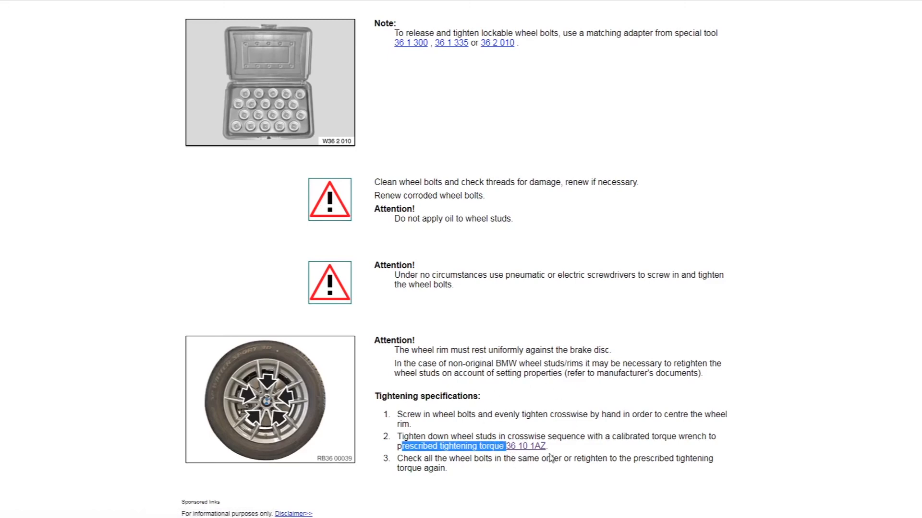
left_click(526, 446)
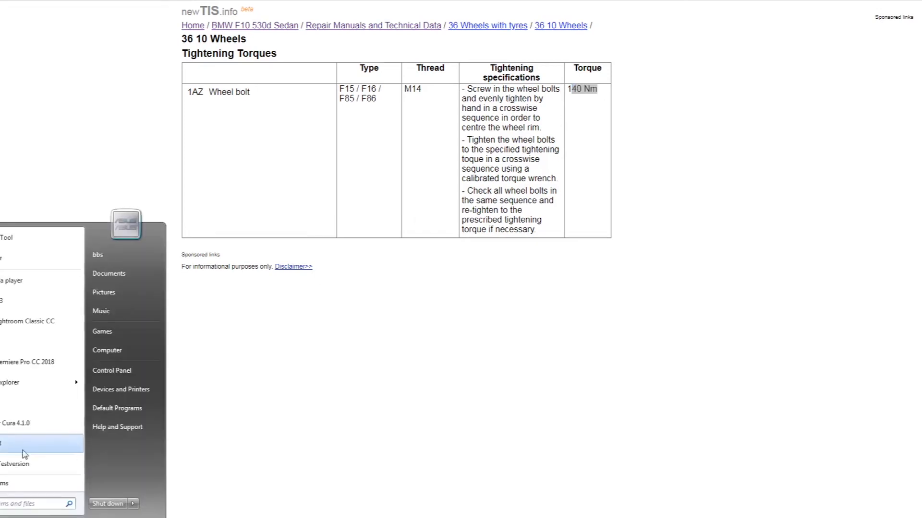
Step: Compute 140 × 1.2 in Windows Calculator from the 140 Nm wheel bolt torque
left_click(24, 444)
type("1.2")
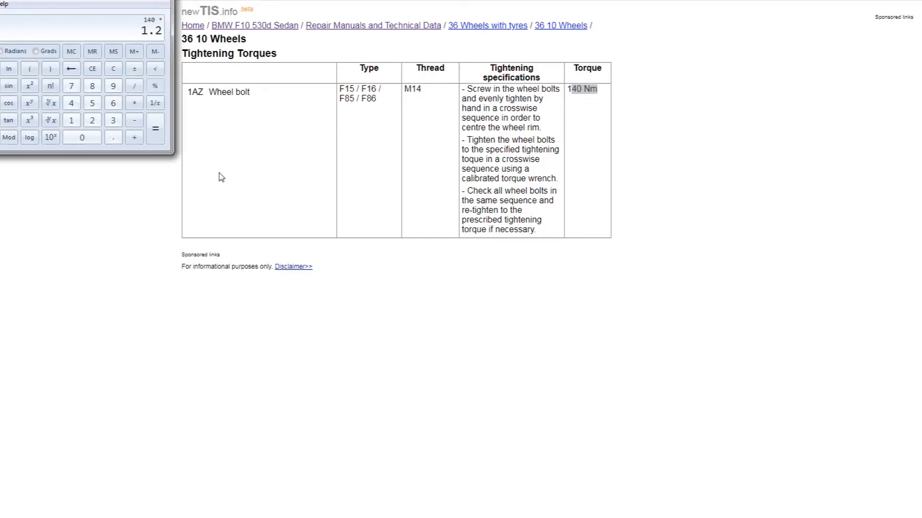
left_click(134, 51)
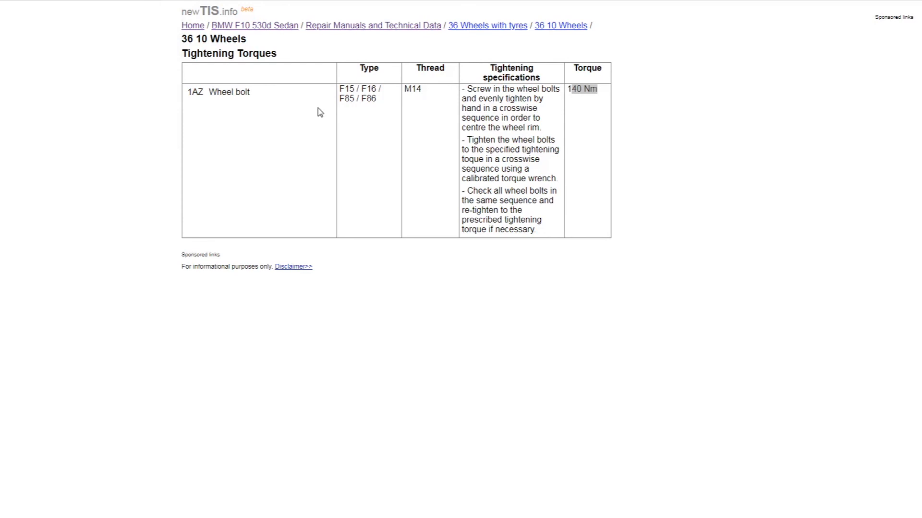
mouse_move(408, 154)
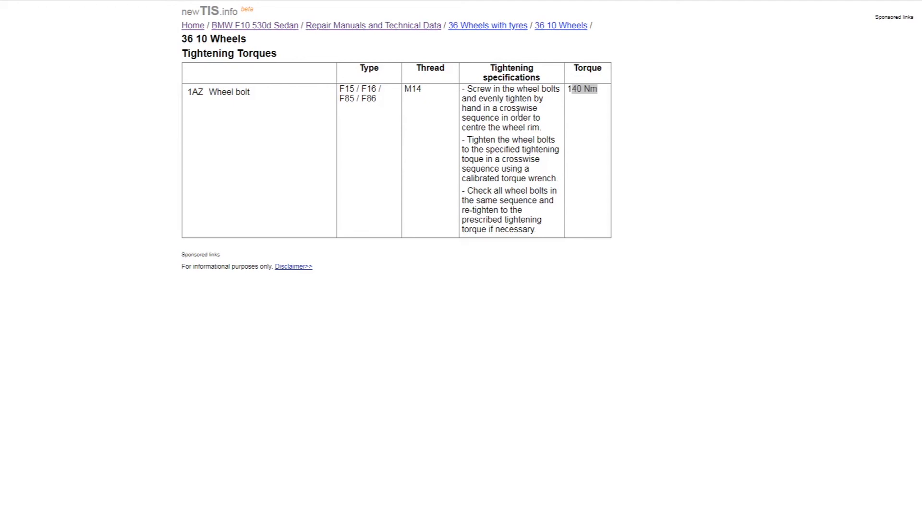
mouse_move(182, 150)
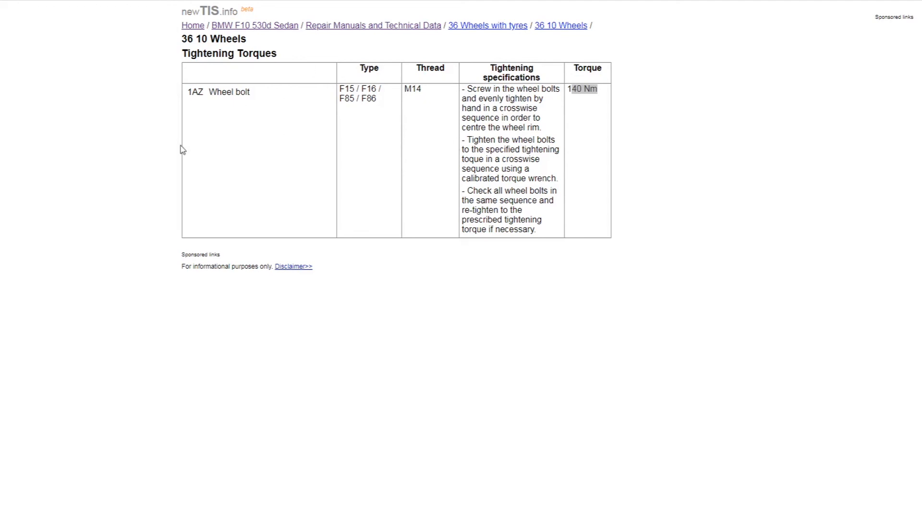
mouse_move(561, 155)
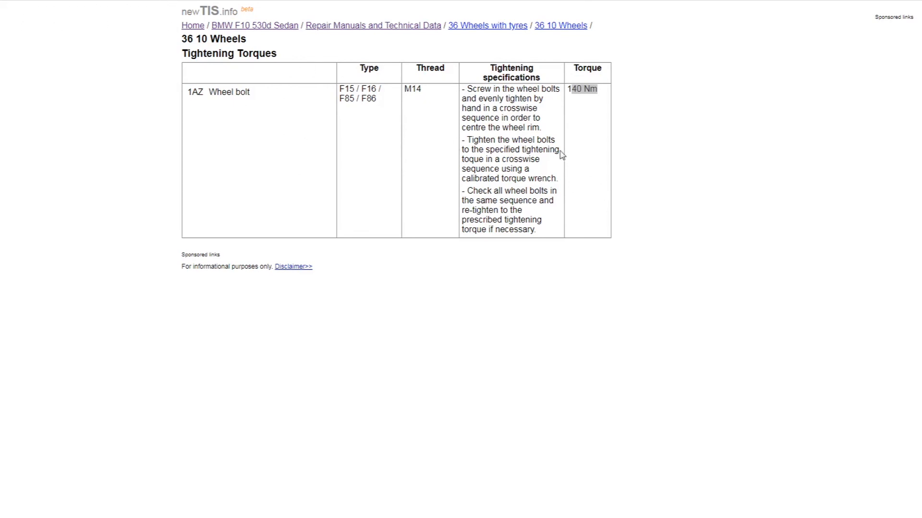
mouse_move(306, 59)
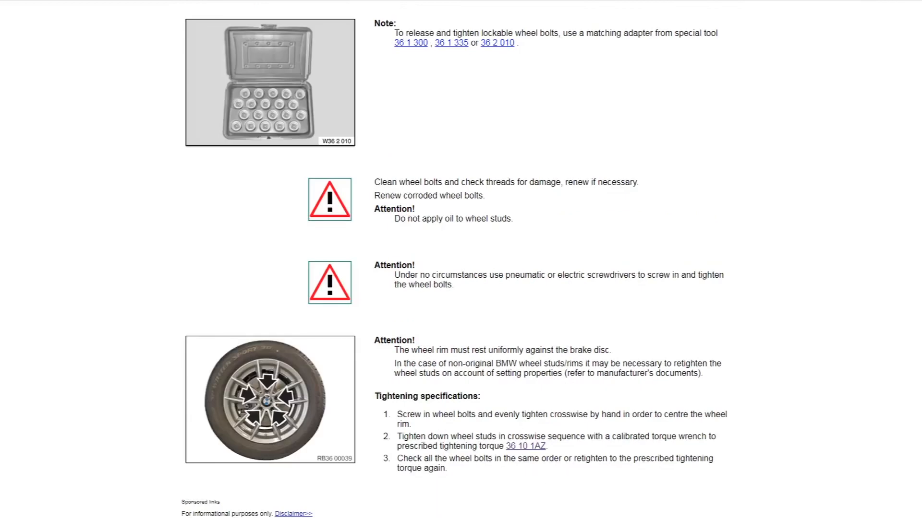
mouse_move(499, 255)
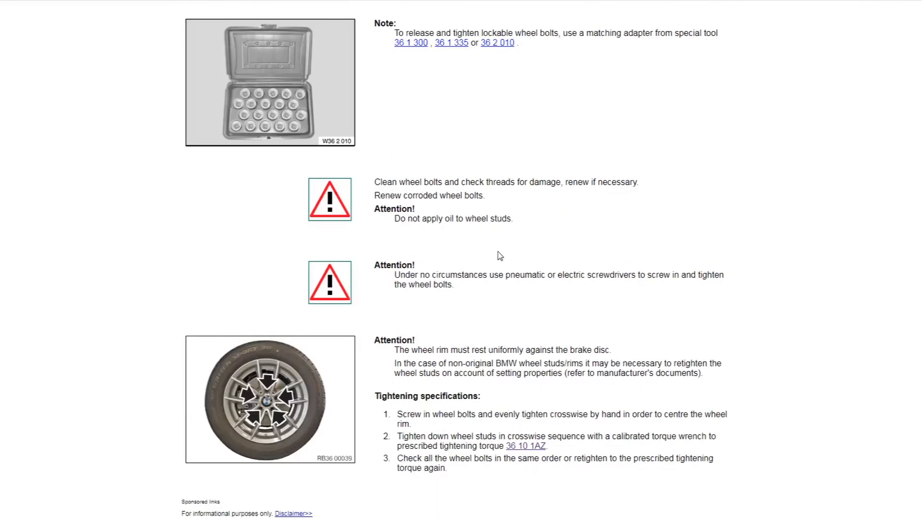